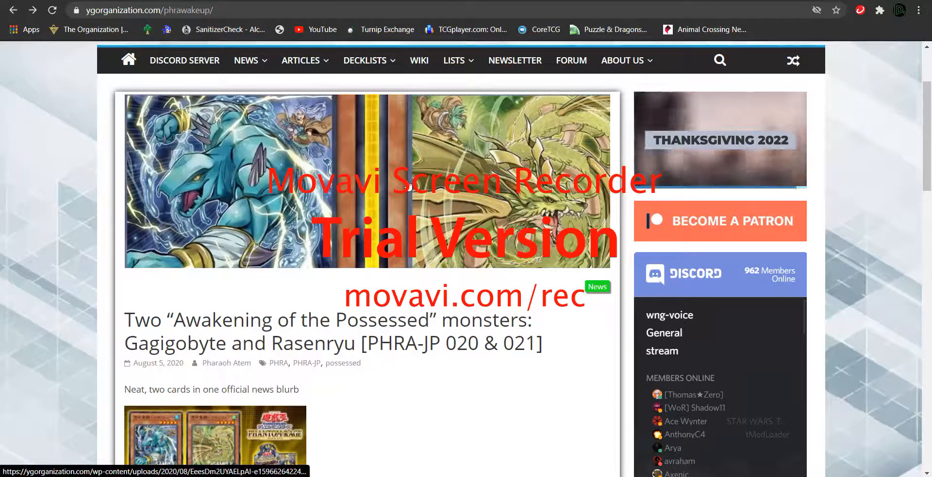
Step: Scroll down to the card image and Gagigobyte's PHRA-JP020 card text
{"action": "scroll", "scroll_direction": "down", "scroll_amount": 3}
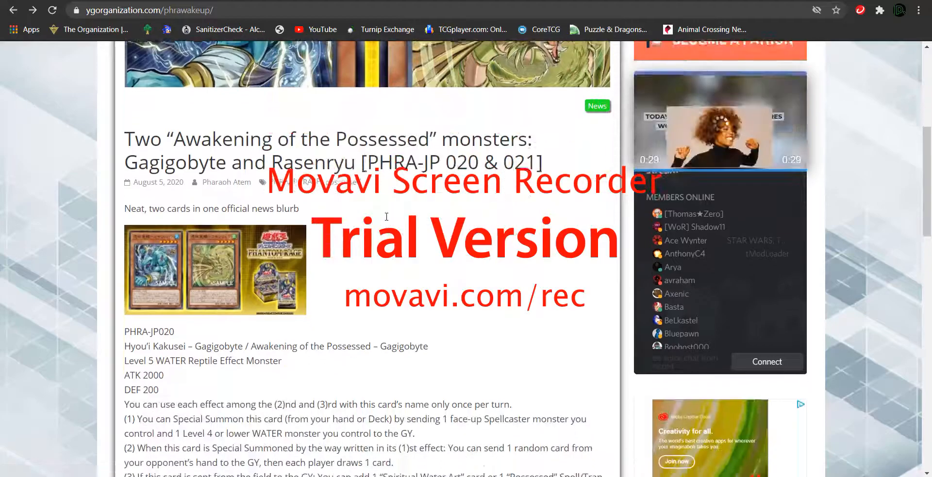
{"action": "scroll", "scroll_direction": "down", "scroll_amount": 3}
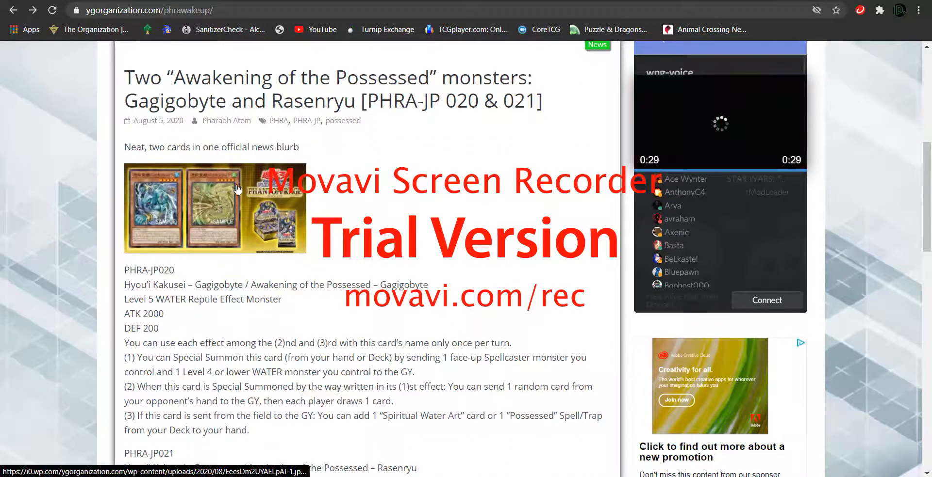
Step: Open the full-size picture of the Gagigobyte and Rasenryu cards with Phantom Rage art
{"action": "left_click", "coordinate": [214, 208]}
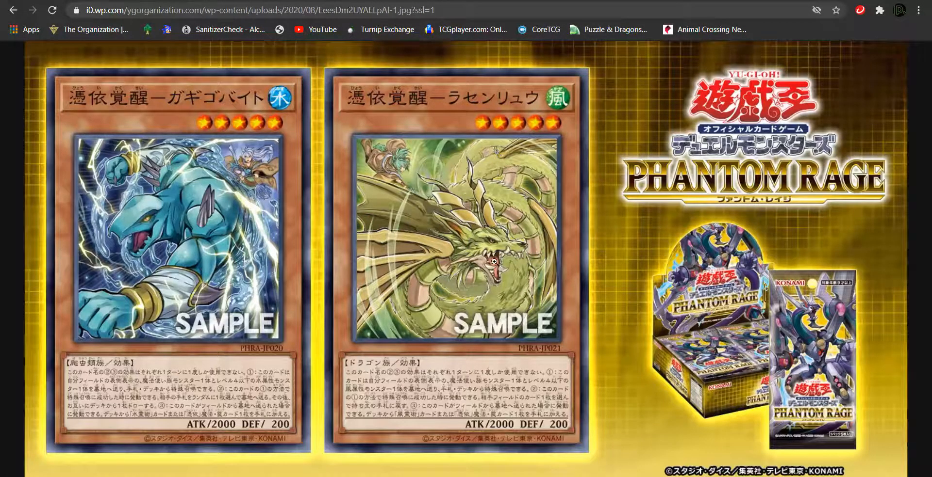
{"action": "mouse_move", "coordinate": [269, 223]}
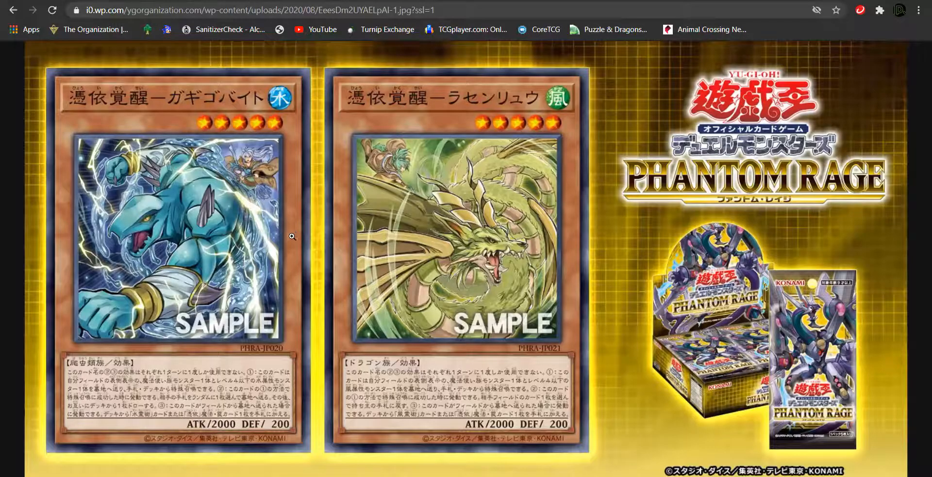
{"action": "mouse_move", "coordinate": [252, 216]}
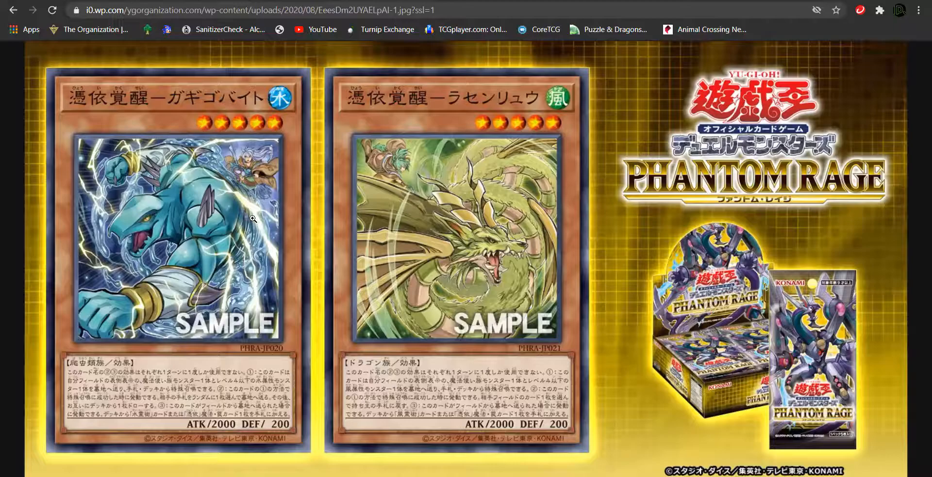
{"action": "mouse_move", "coordinate": [184, 89]}
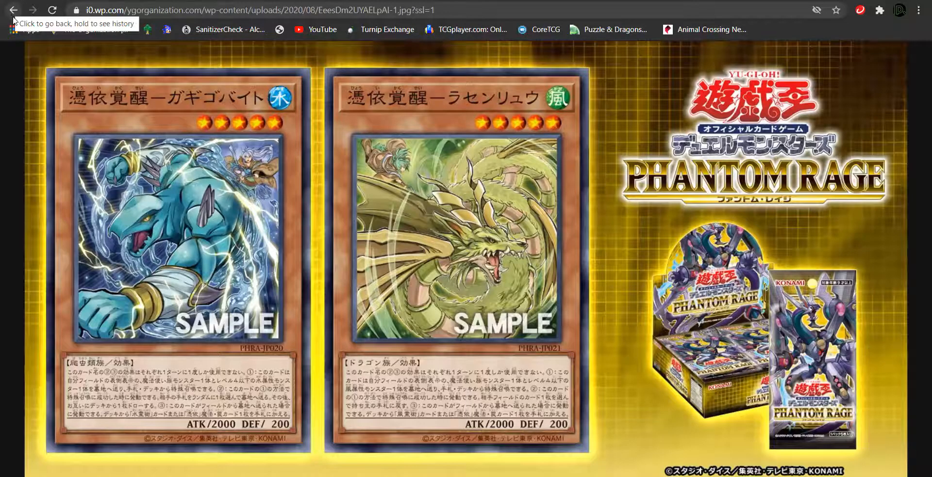
Step: Return to the article and read down through Rasenryu's effect to the Source link
{"action": "left_click", "coordinate": [13, 10]}
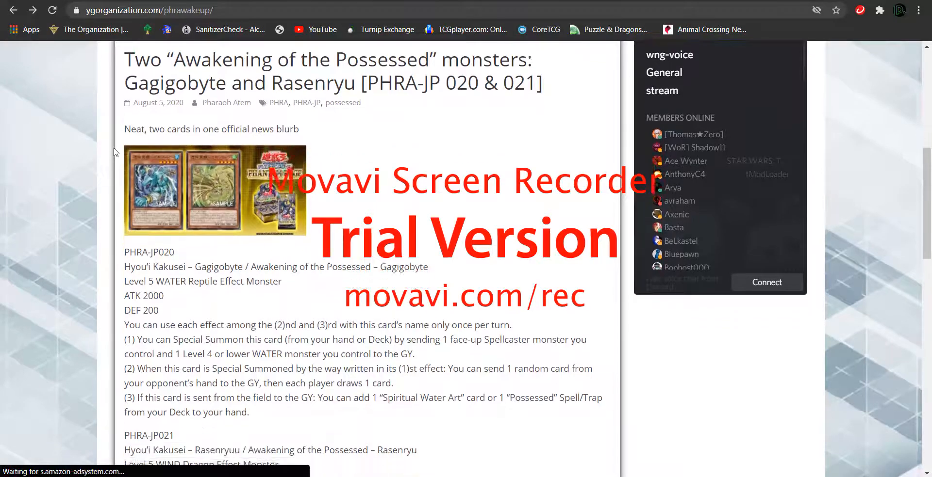
{"action": "scroll", "scroll_direction": "down", "scroll_amount": 3}
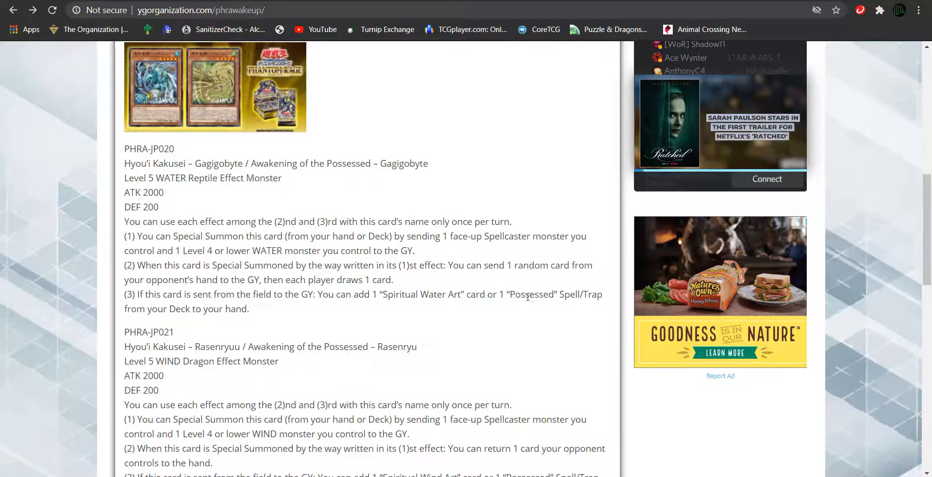
{"action": "mouse_move", "coordinate": [176, 306]}
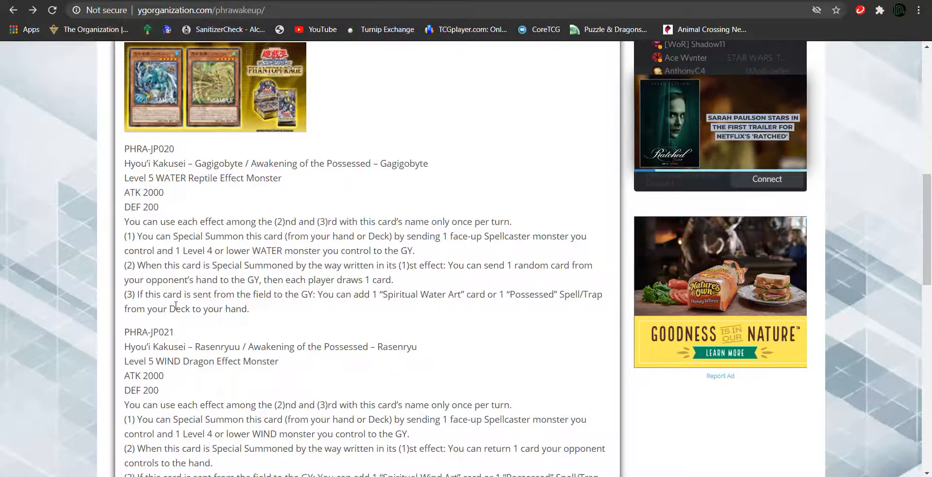
{"action": "scroll", "scroll_direction": "down", "scroll_amount": 3}
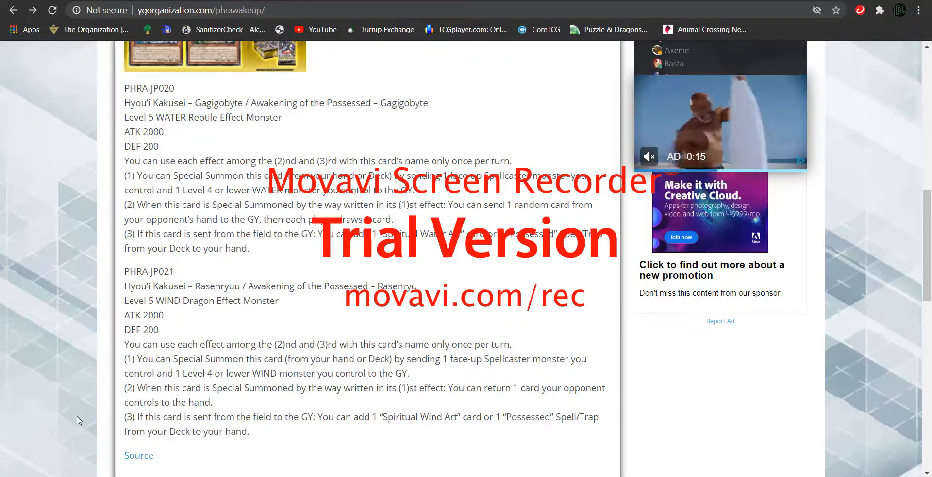
Step: Scroll back up to the post date, opening line and card image
{"action": "scroll", "scroll_direction": "up", "scroll_amount": 3}
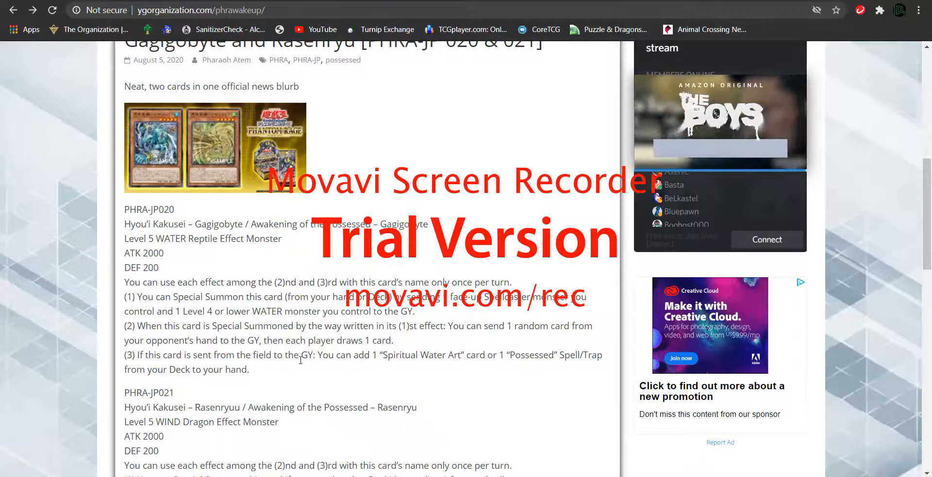
Step: Bring the article heading and byline back into view above PHRA-JP020's text
{"action": "scroll", "scroll_direction": "down", "scroll_amount": 3}
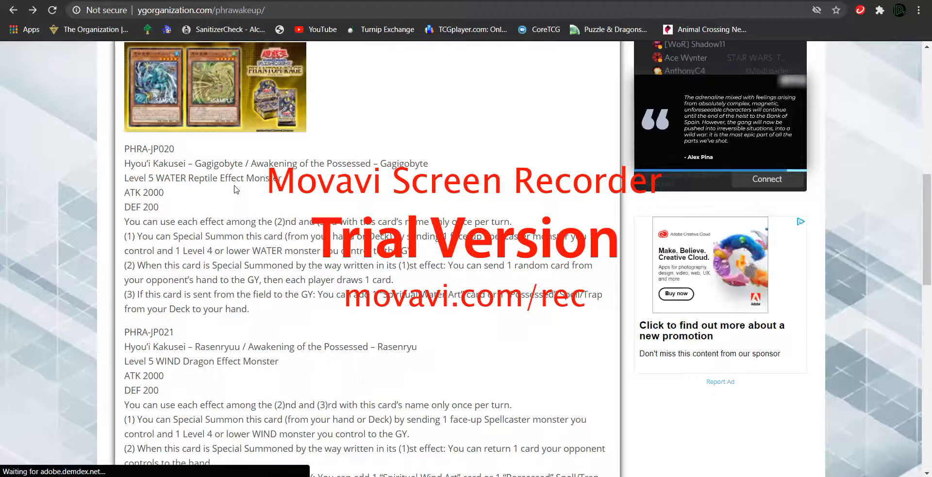
{"action": "scroll", "scroll_direction": "up", "scroll_amount": 3}
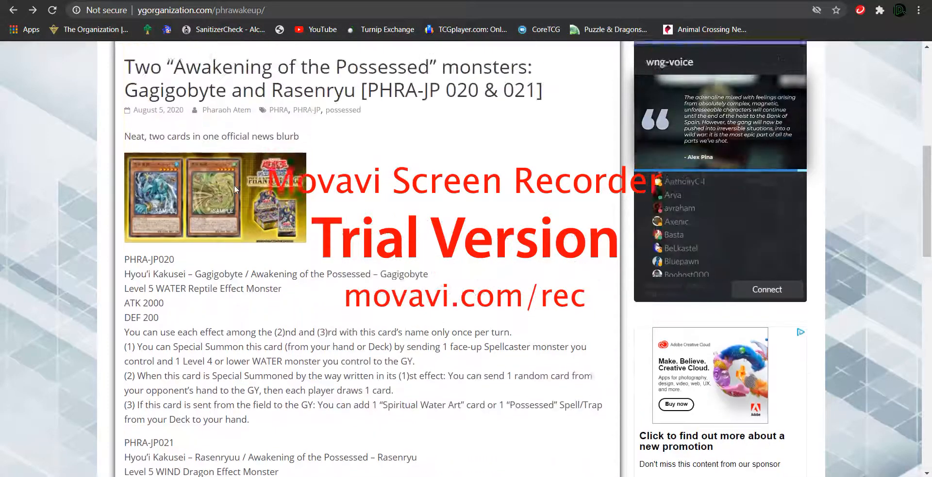
Step: Scroll to the page top showing the banner artwork and navigation bar
{"action": "scroll", "scroll_direction": "up", "scroll_amount": 3}
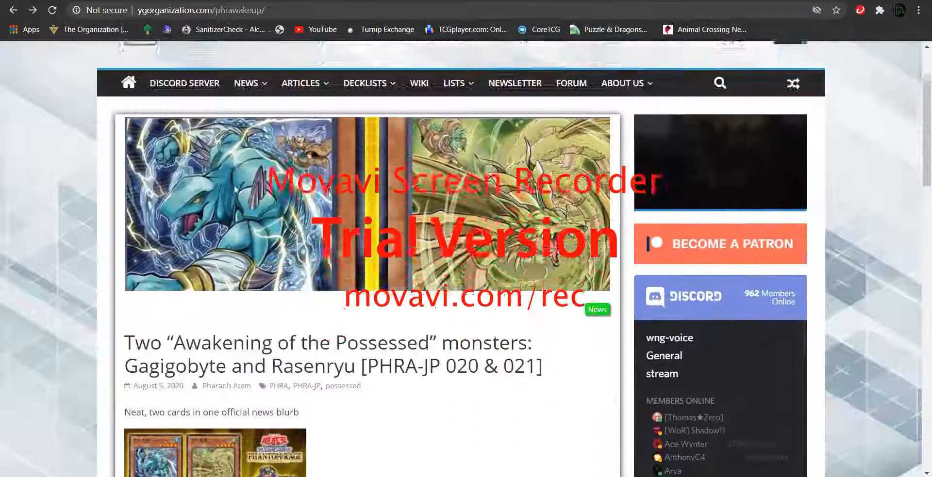
{"action": "scroll", "scroll_direction": "up", "scroll_amount": 3}
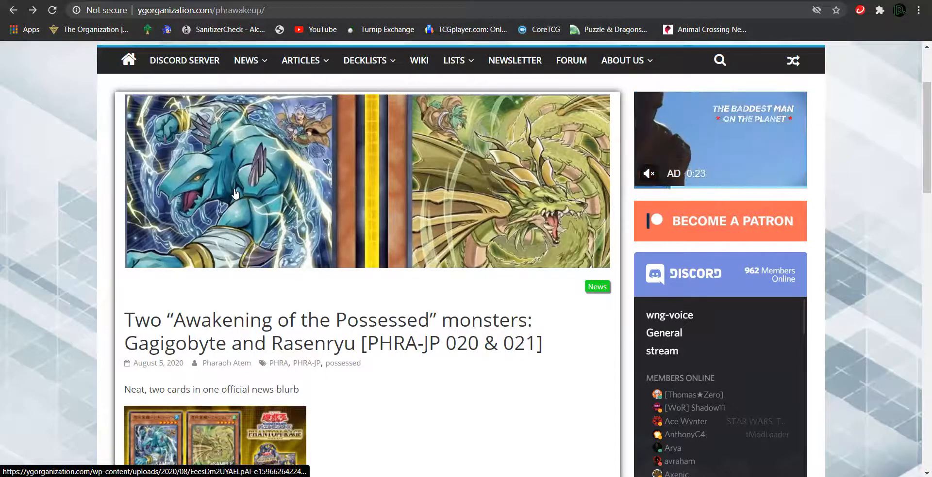
{"action": "scroll", "scroll_direction": "down", "scroll_amount": 3}
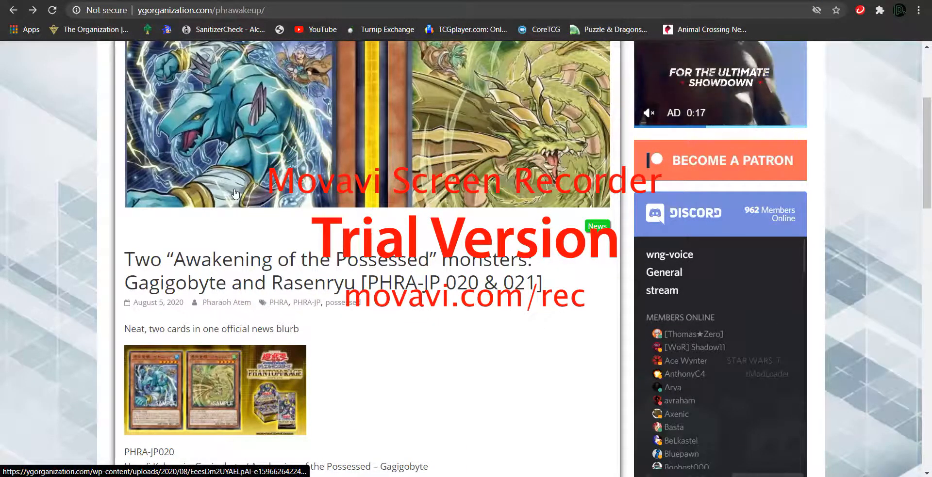
{"action": "scroll", "scroll_direction": "up", "scroll_amount": 3}
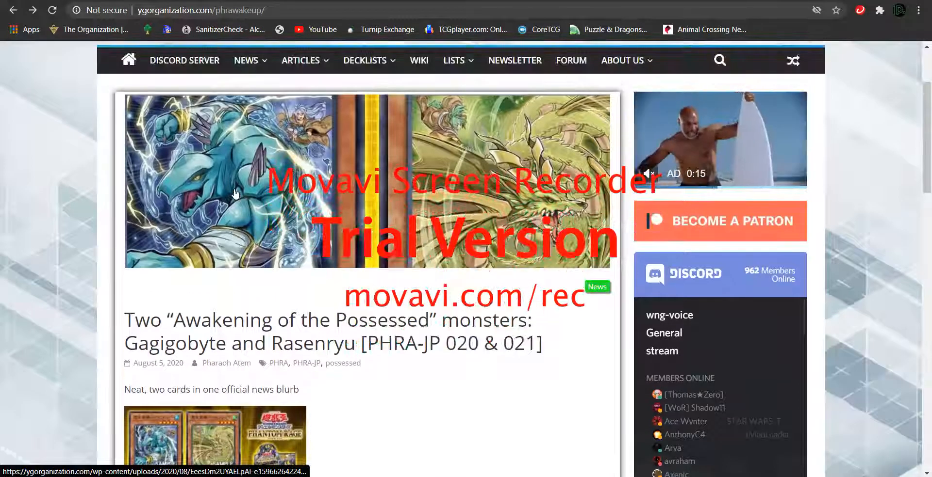